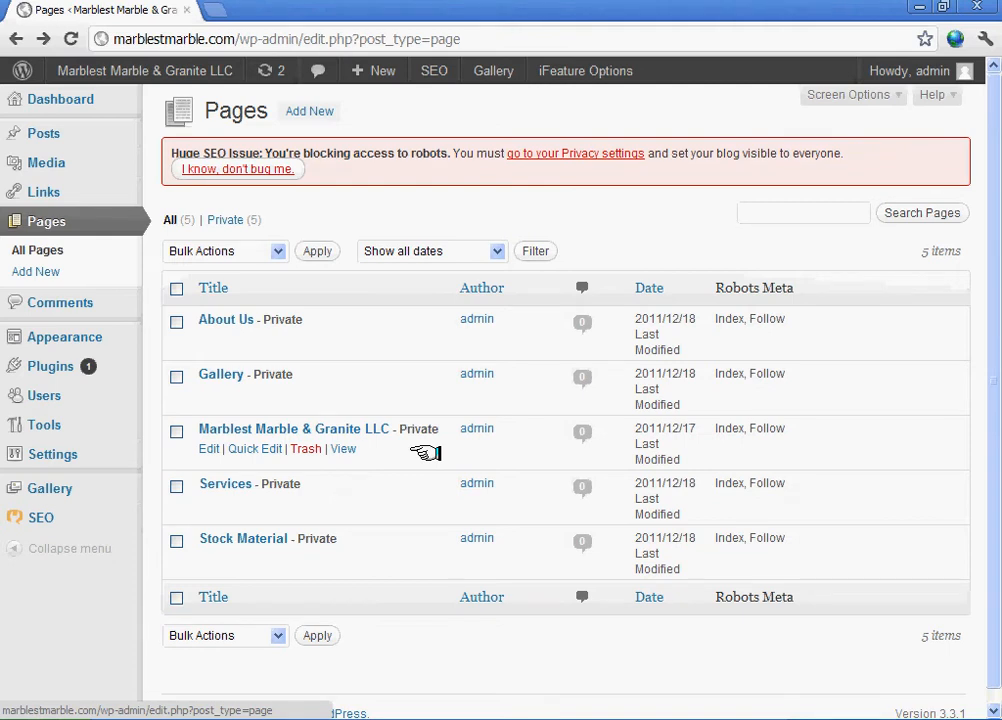
mouse_move(52, 454)
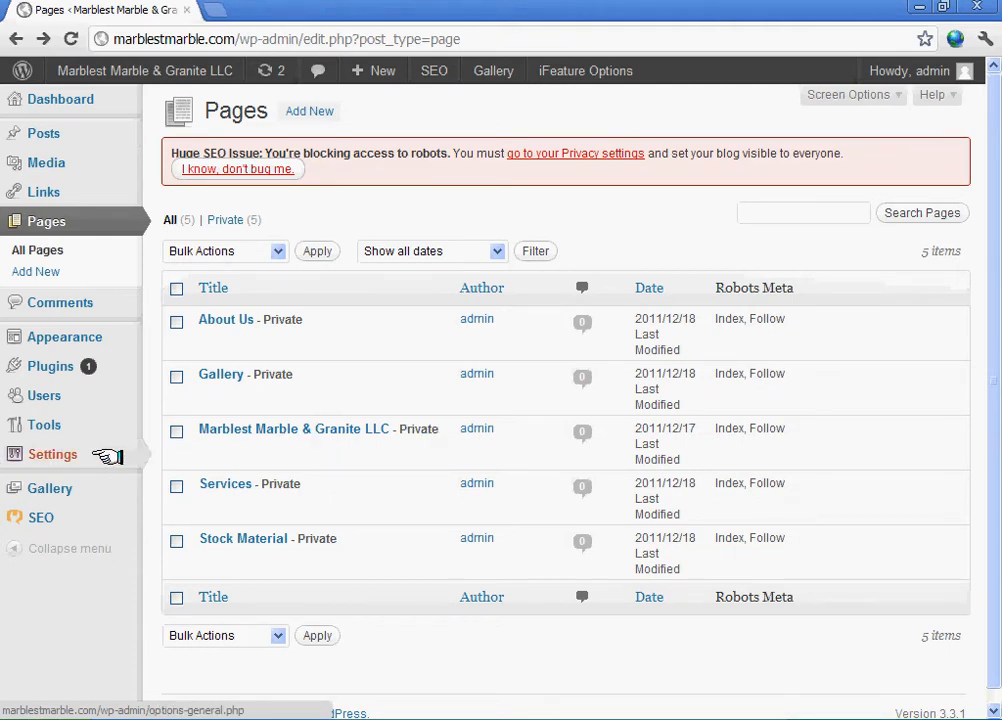
mouse_move(64, 336)
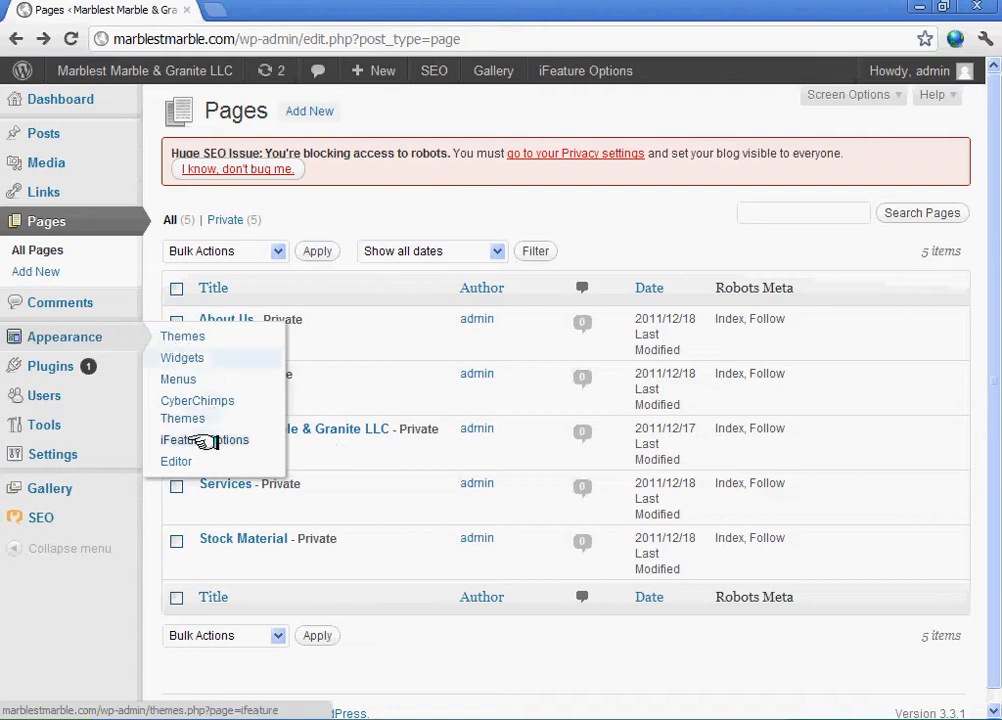
Open the theme Editor from the Appearance menu in the admin sidebar.
click(204, 440)
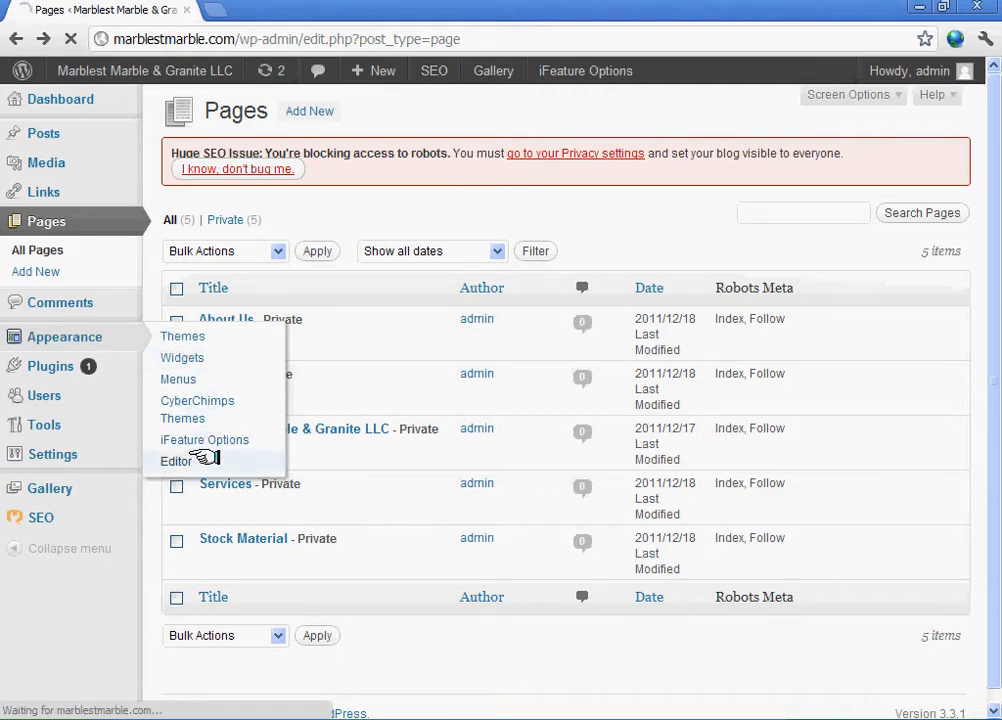
click(176, 460)
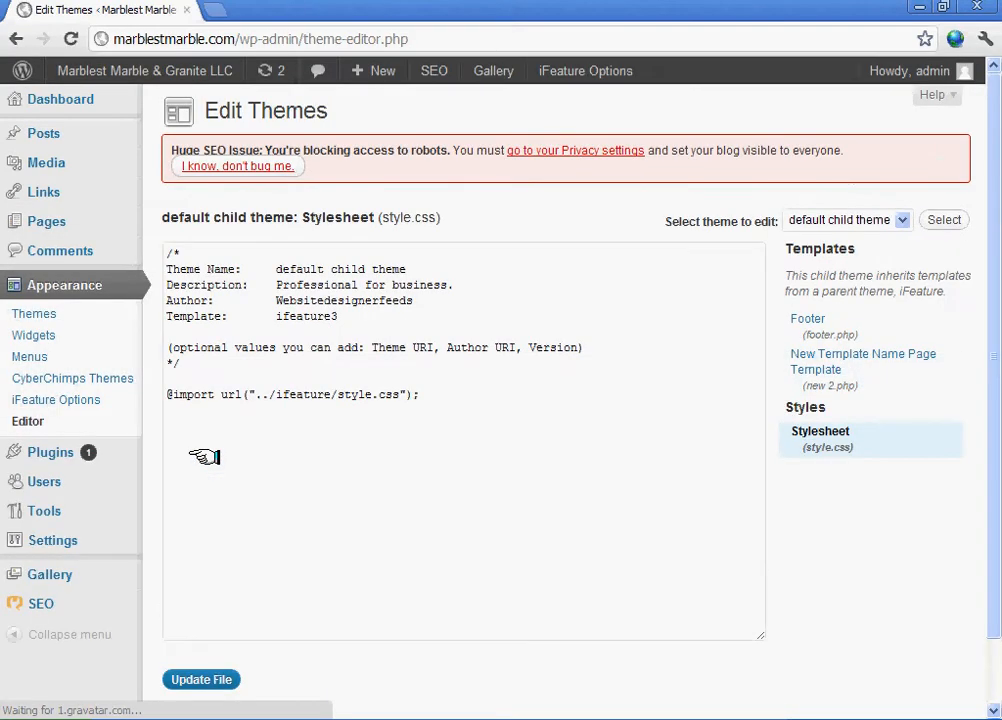
mouse_move(644, 404)
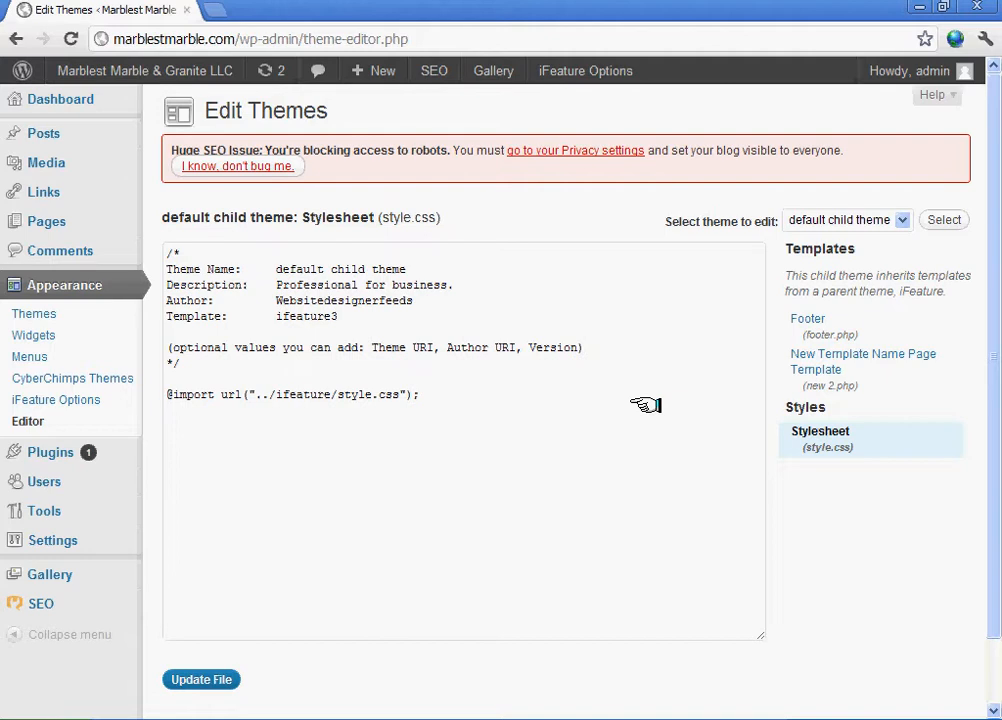
mouse_move(476, 538)
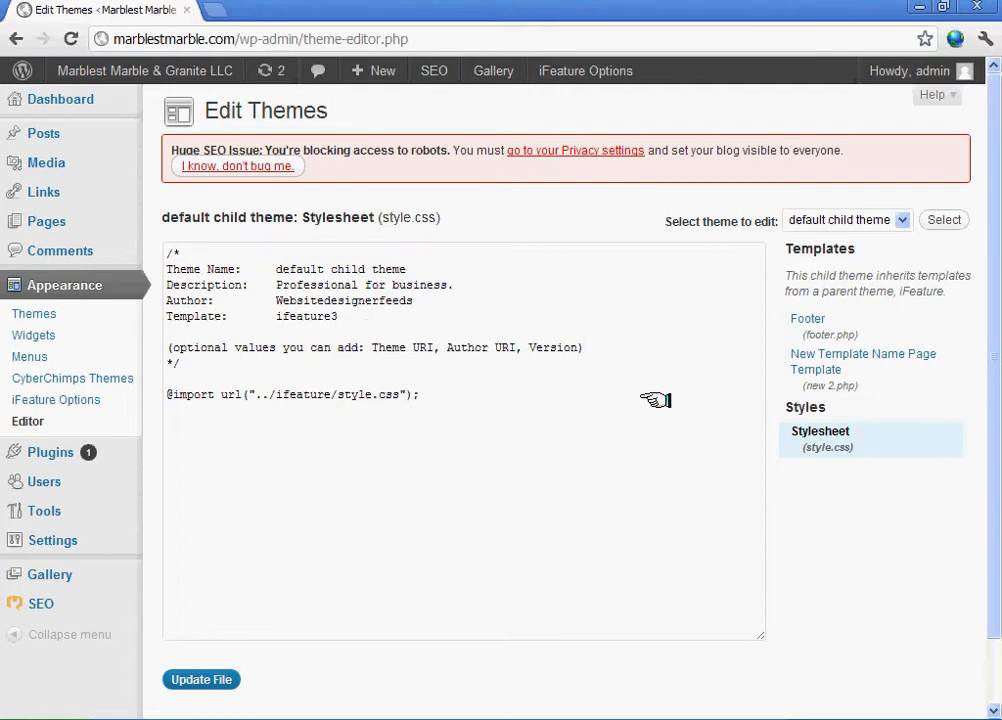
mouse_move(64, 300)
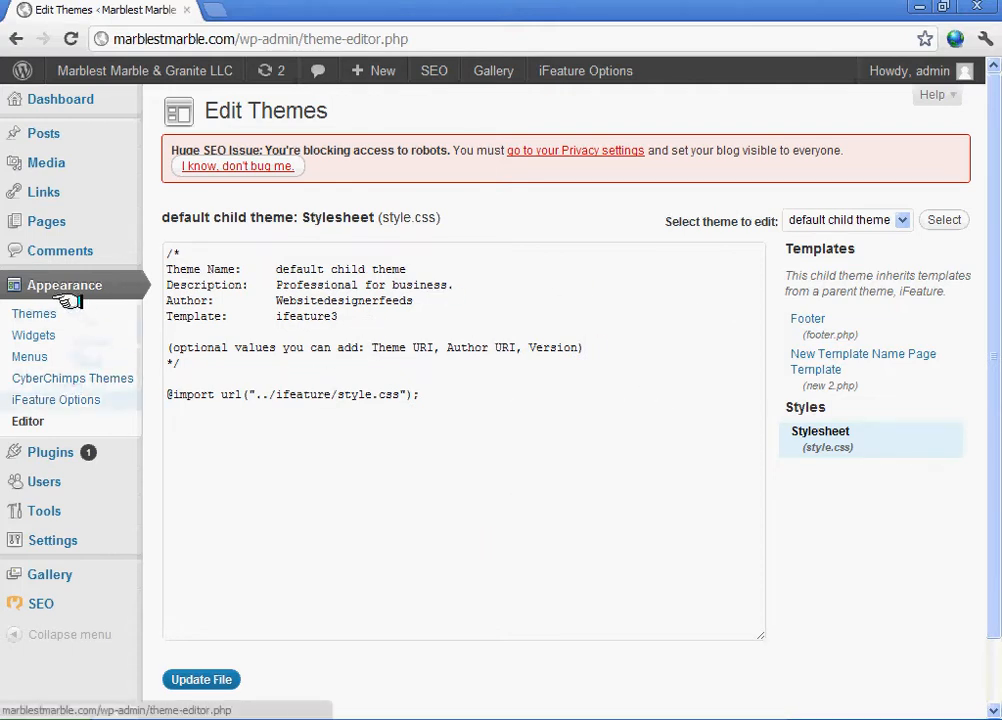
click(32, 312)
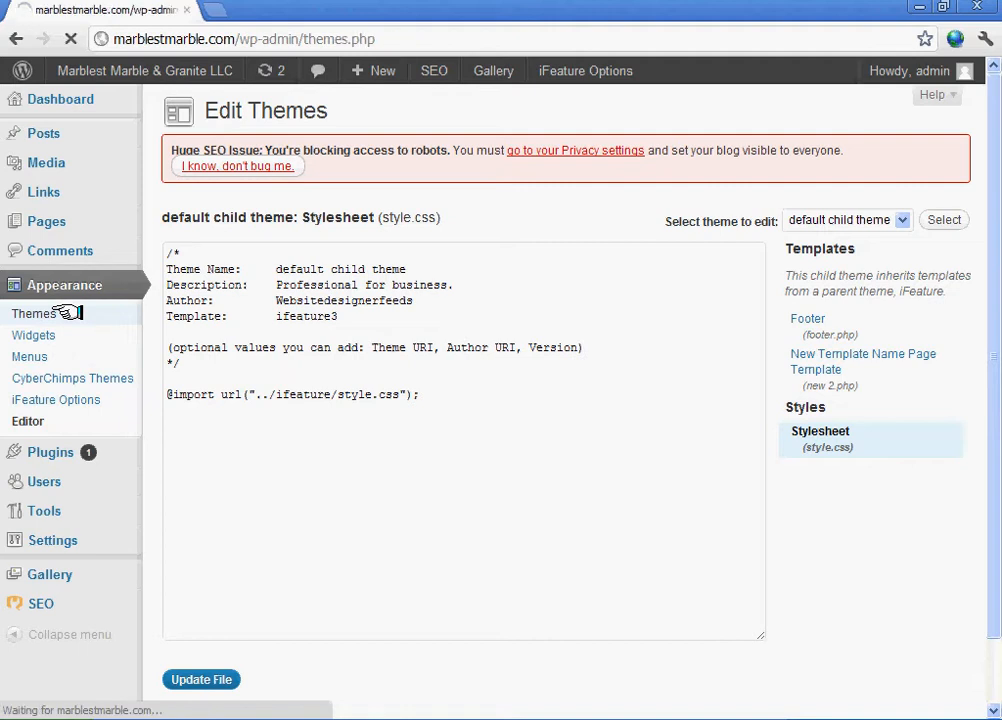
click(32, 312)
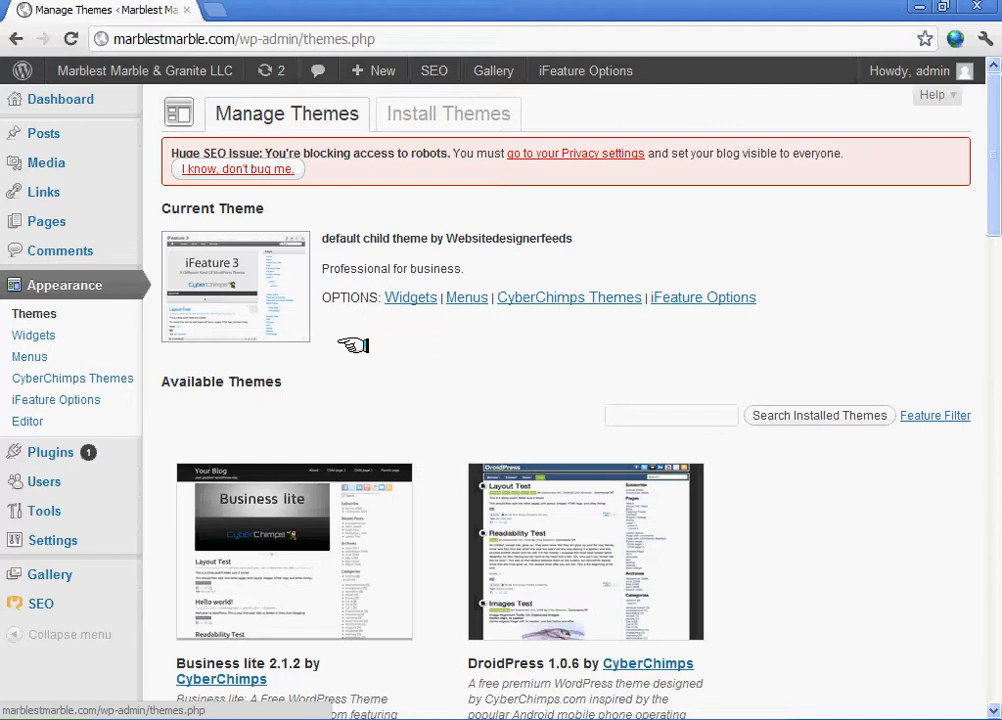
mouse_move(340, 322)
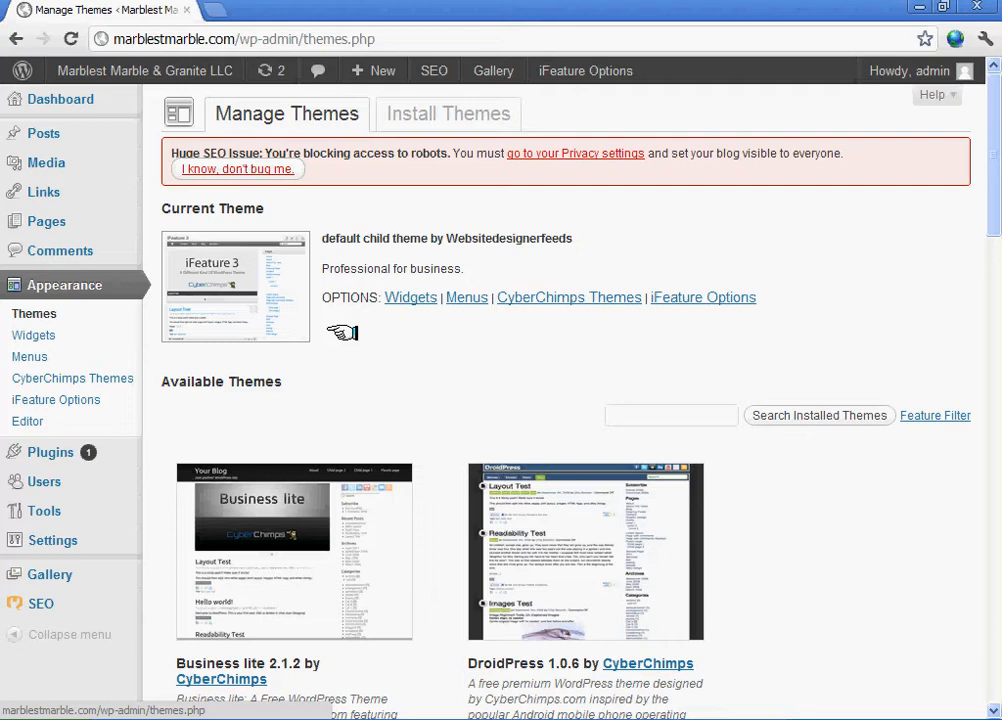
mouse_move(264, 374)
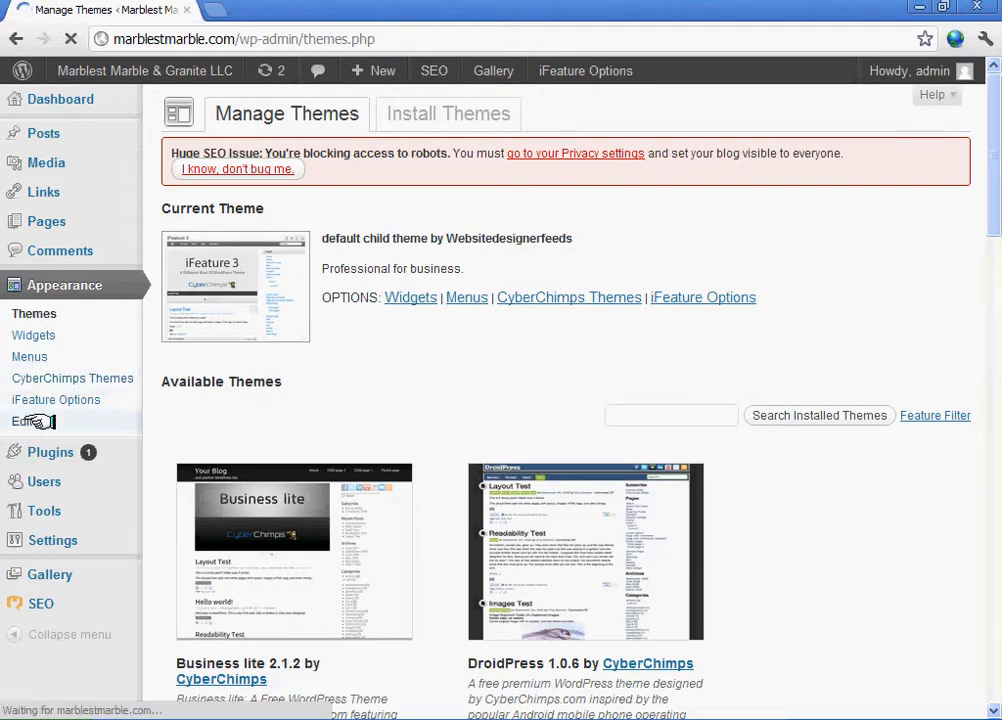
click(28, 420)
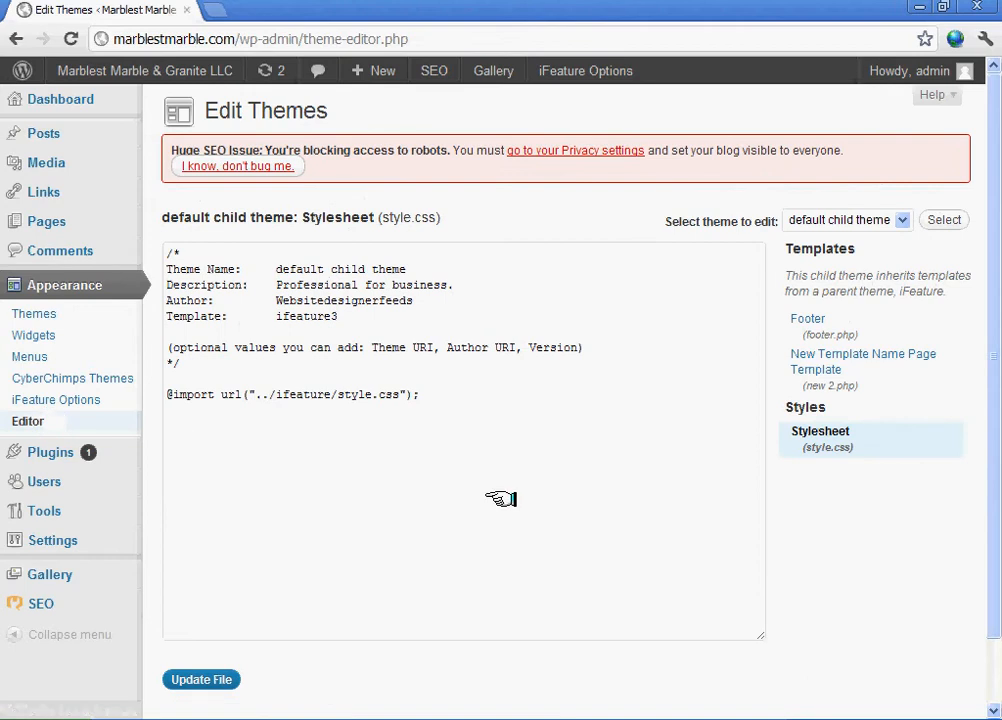
mouse_move(940, 344)
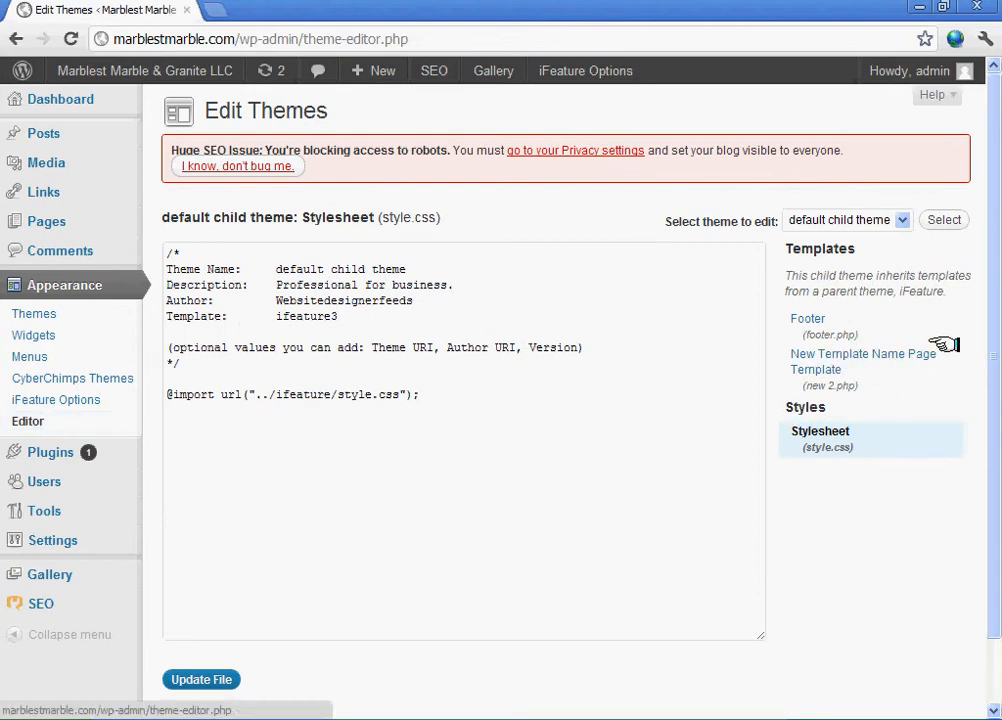
click(862, 360)
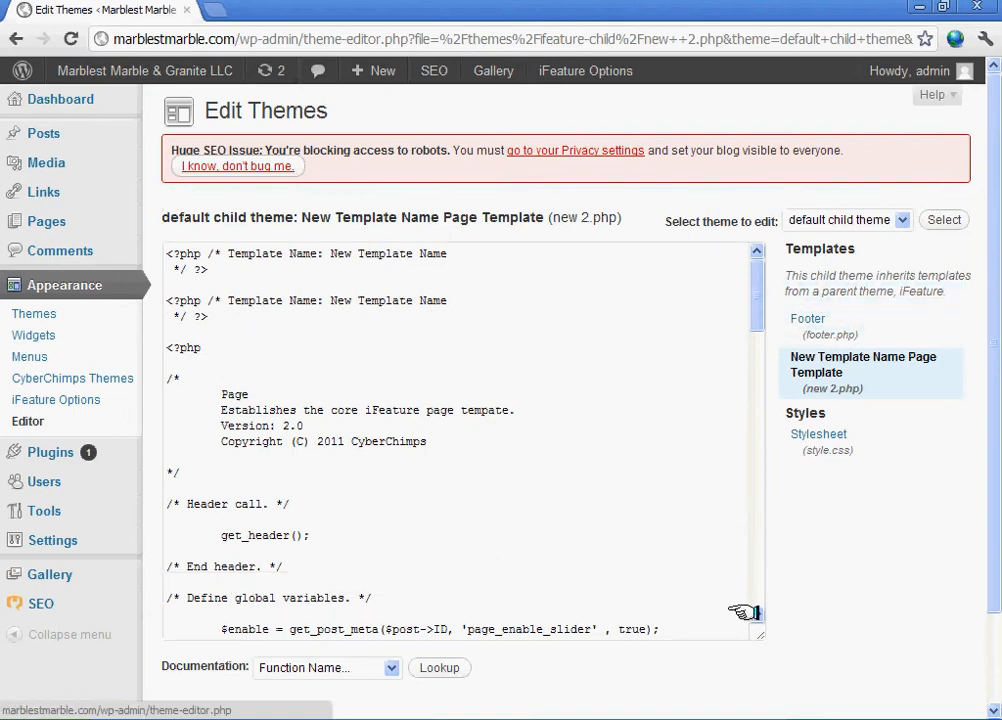
Scroll through new 2.php to see the template's section loop and embedded footer markup.
scroll(down, 3)
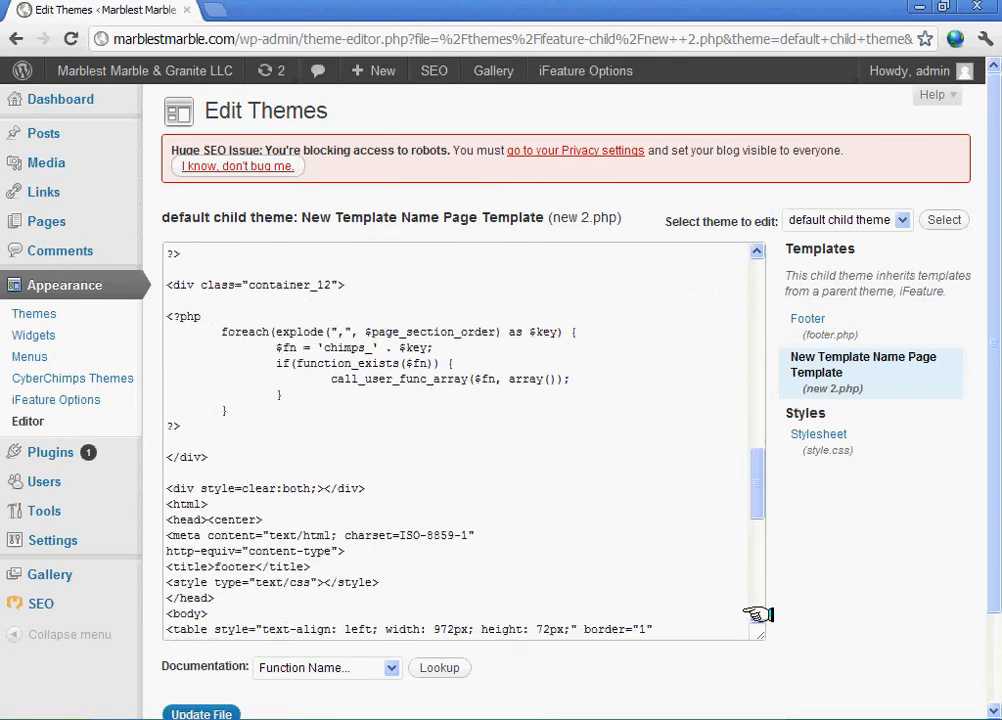
scroll(down, 3)
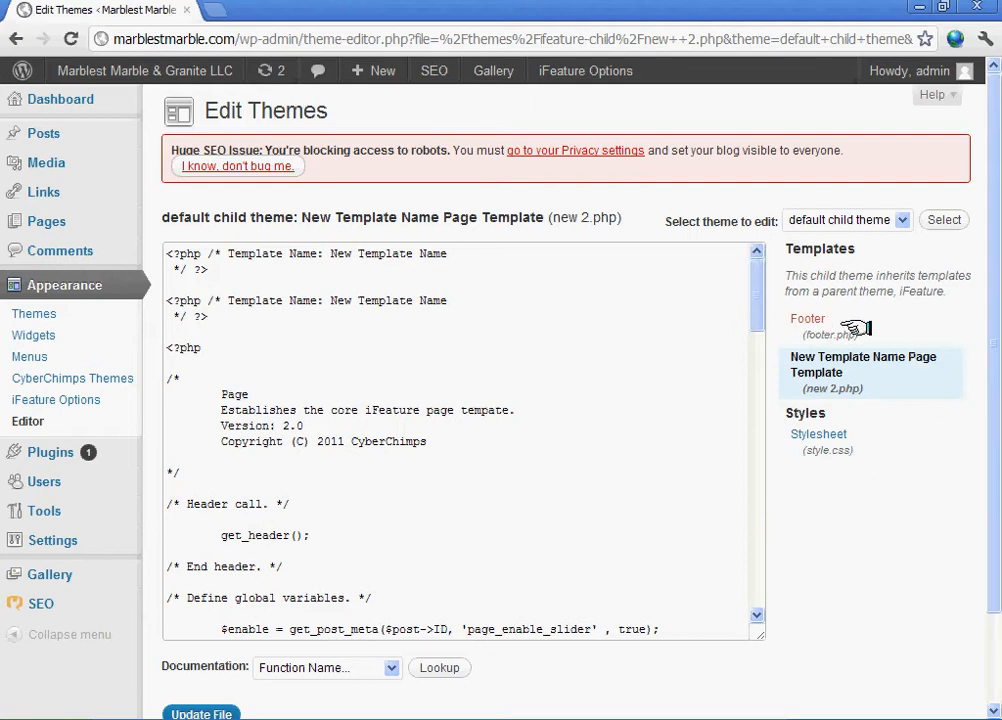
mouse_move(844, 292)
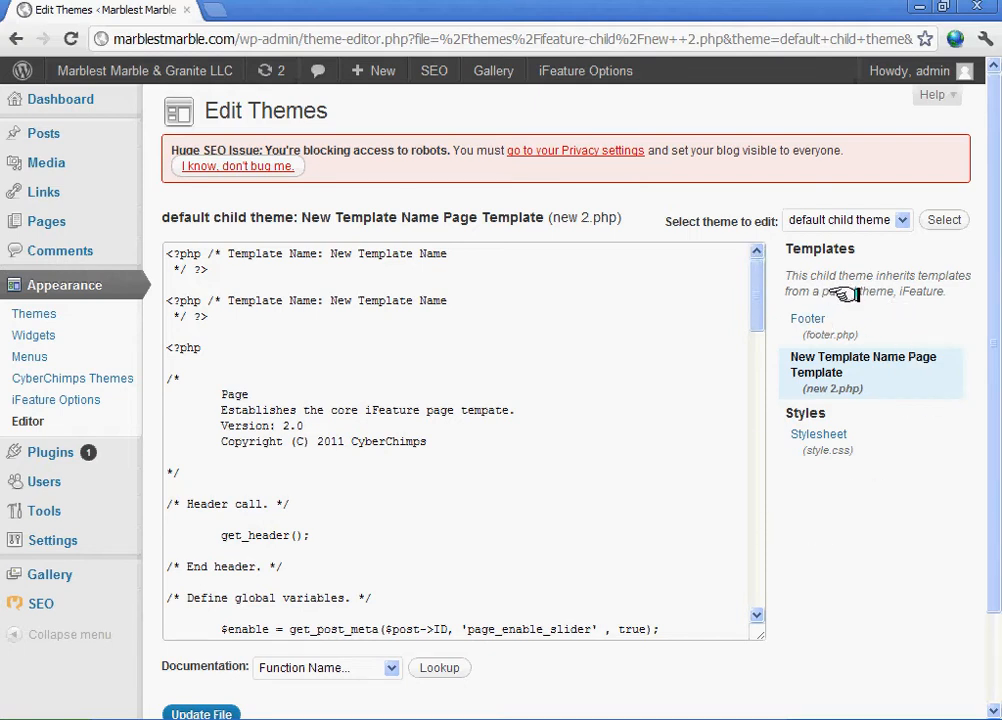
mouse_move(478, 504)
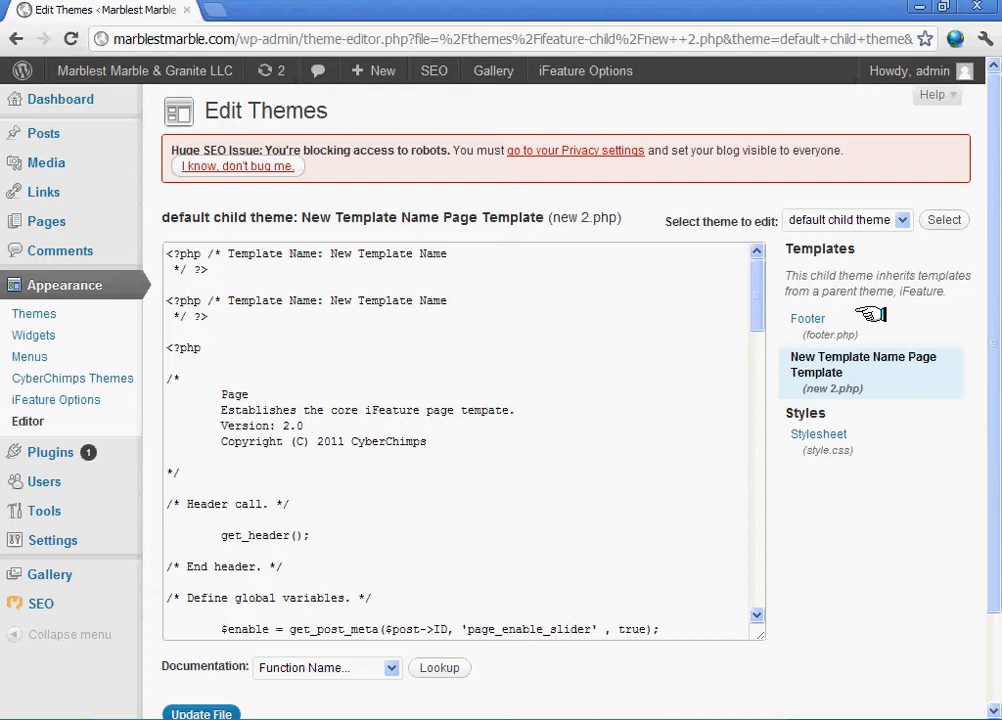
mouse_move(300, 120)
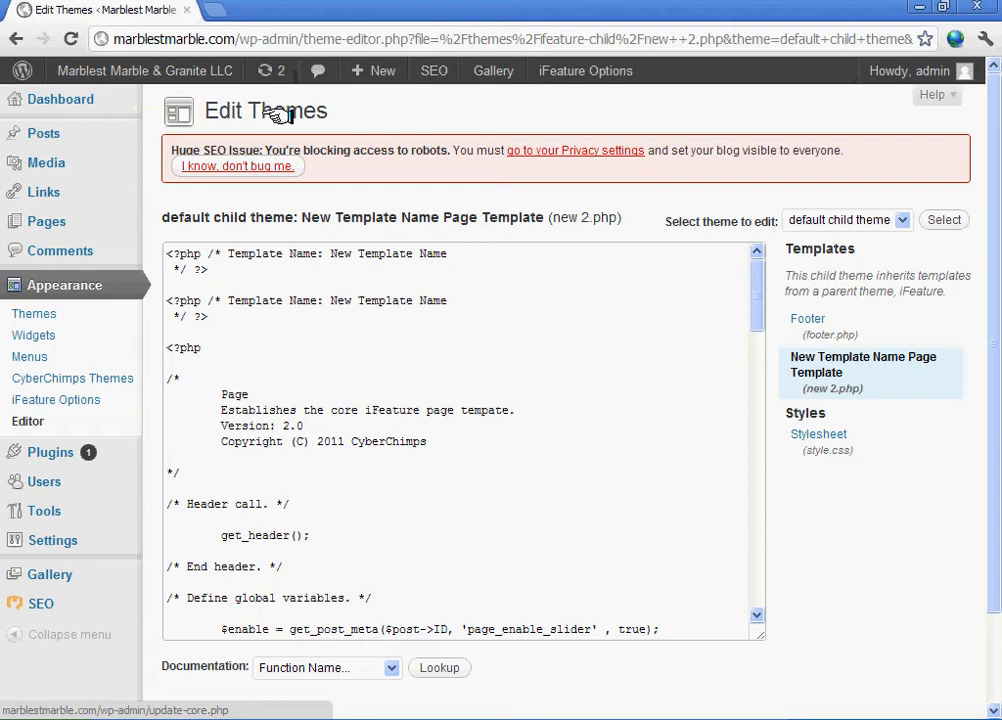
mouse_move(272, 70)
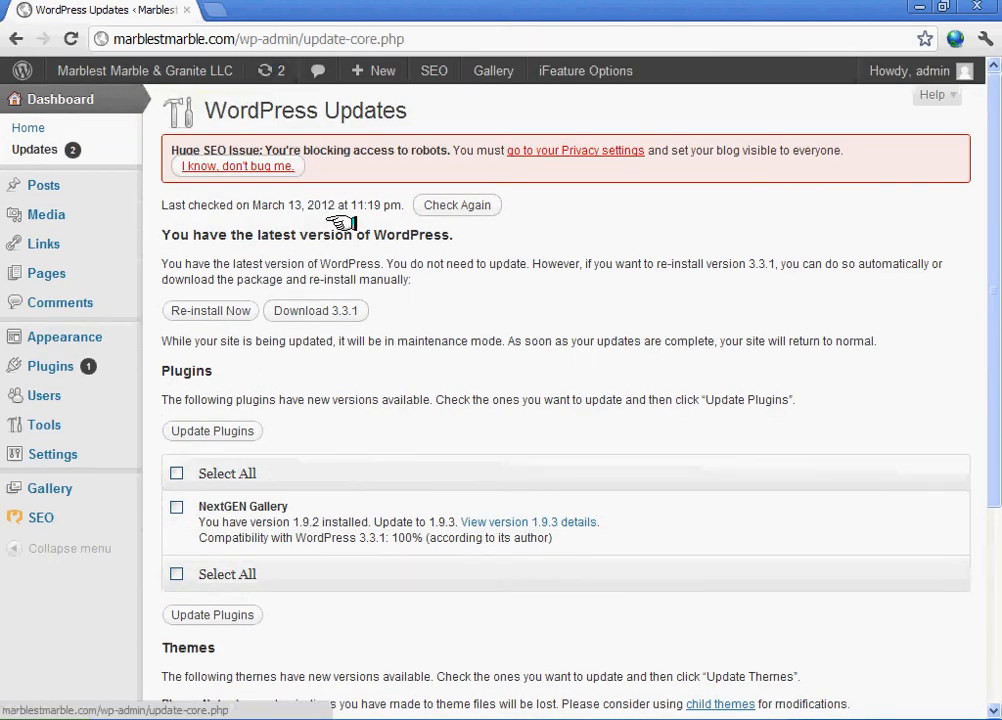
scroll(down, 3)
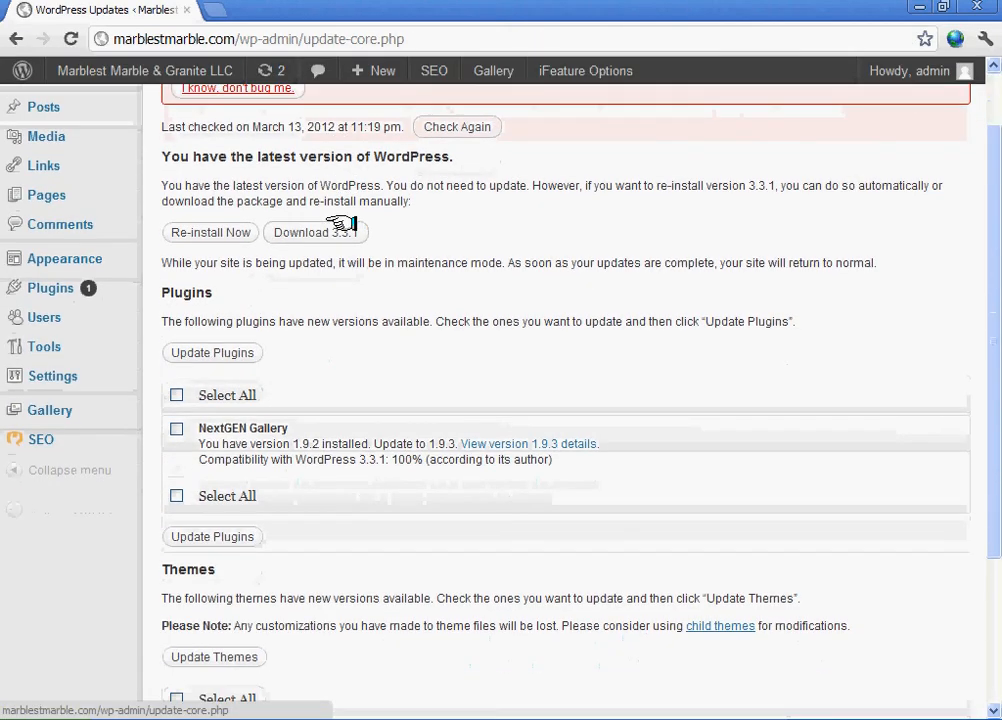
scroll(down, 3)
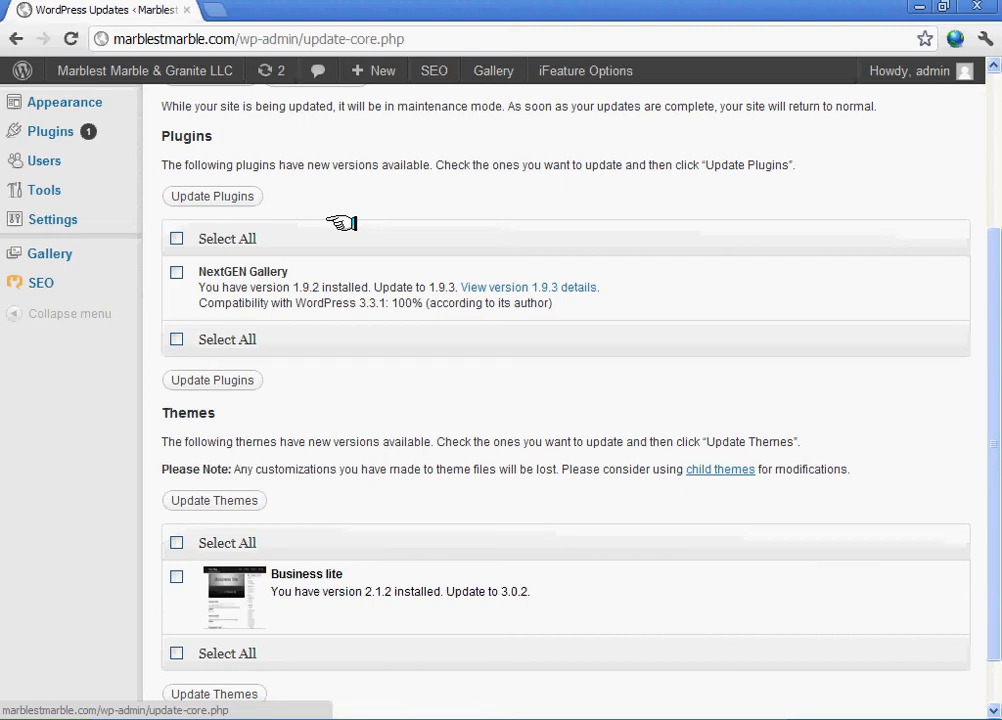
mouse_move(340, 452)
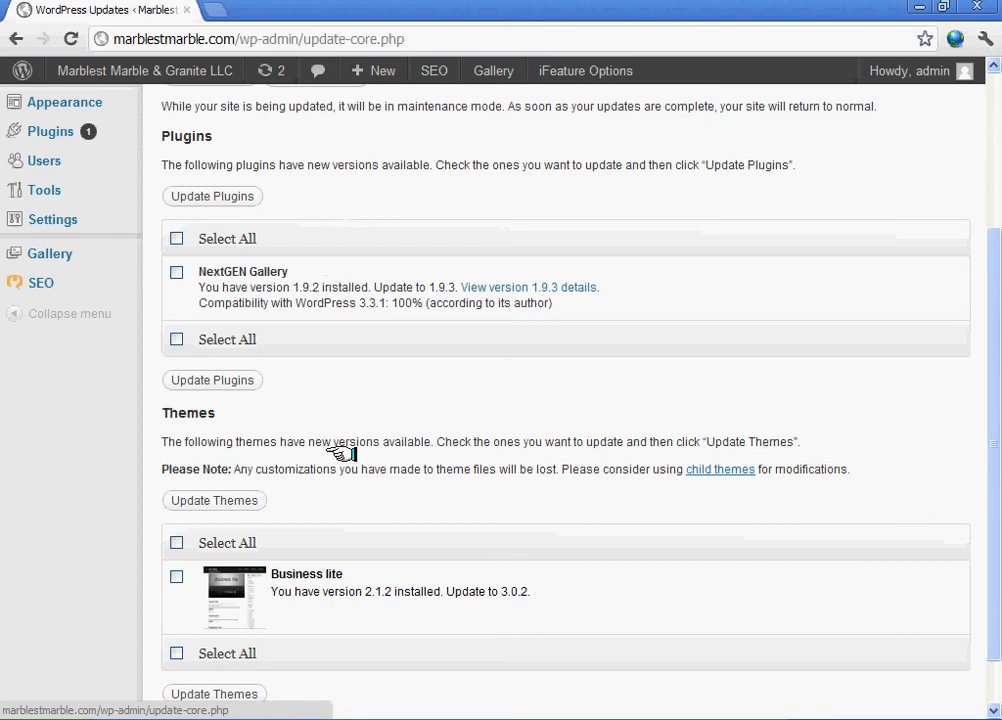
mouse_move(372, 470)
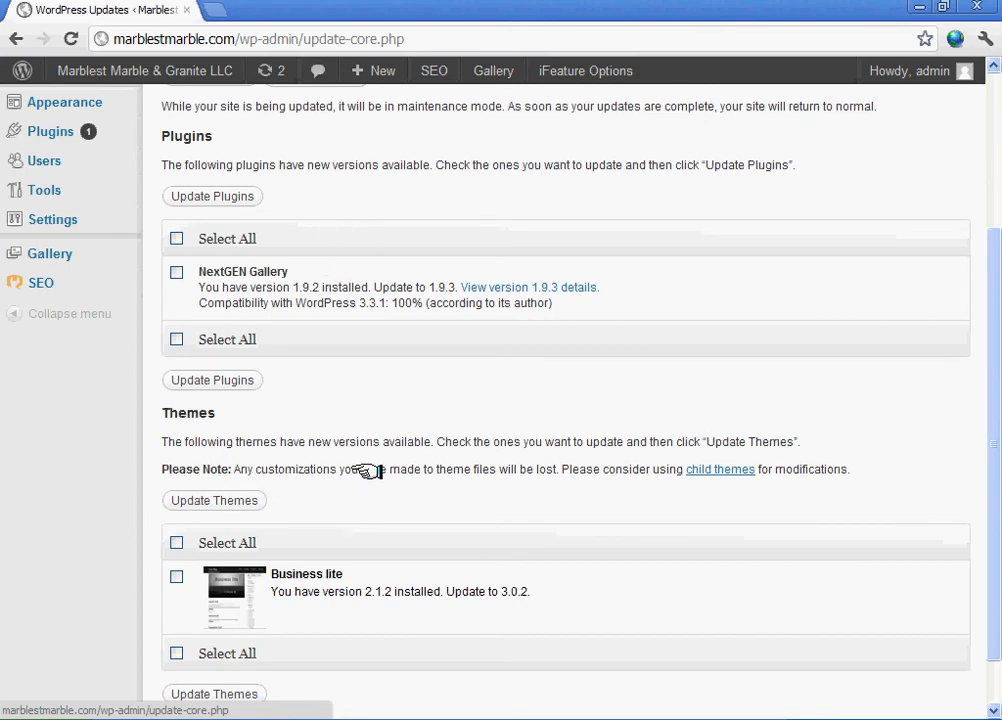
mouse_move(448, 472)
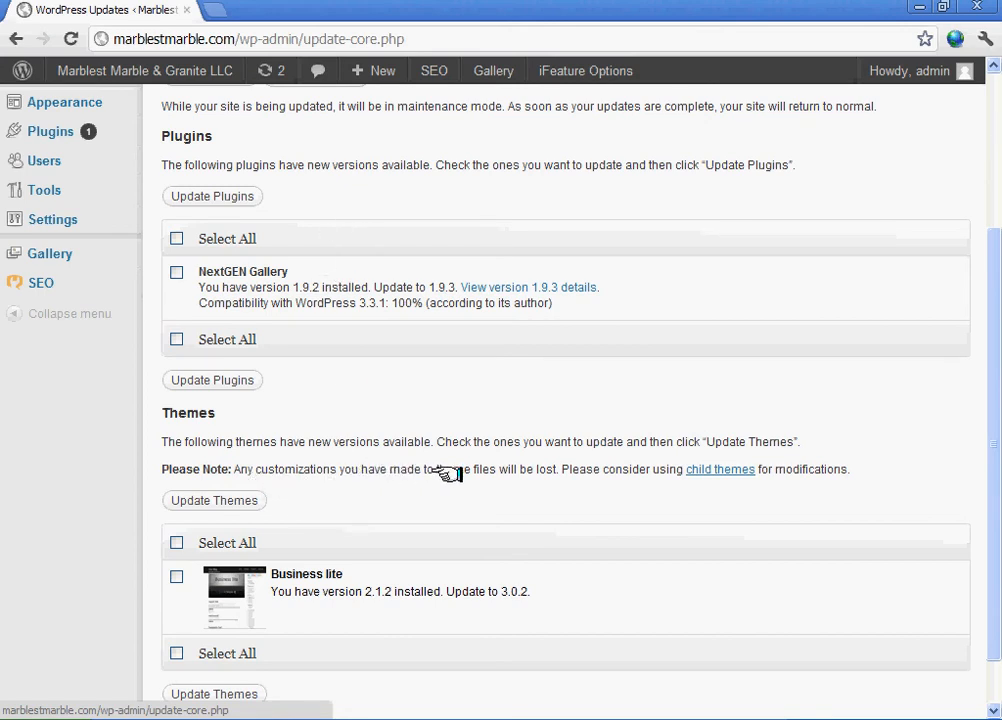
mouse_move(652, 488)
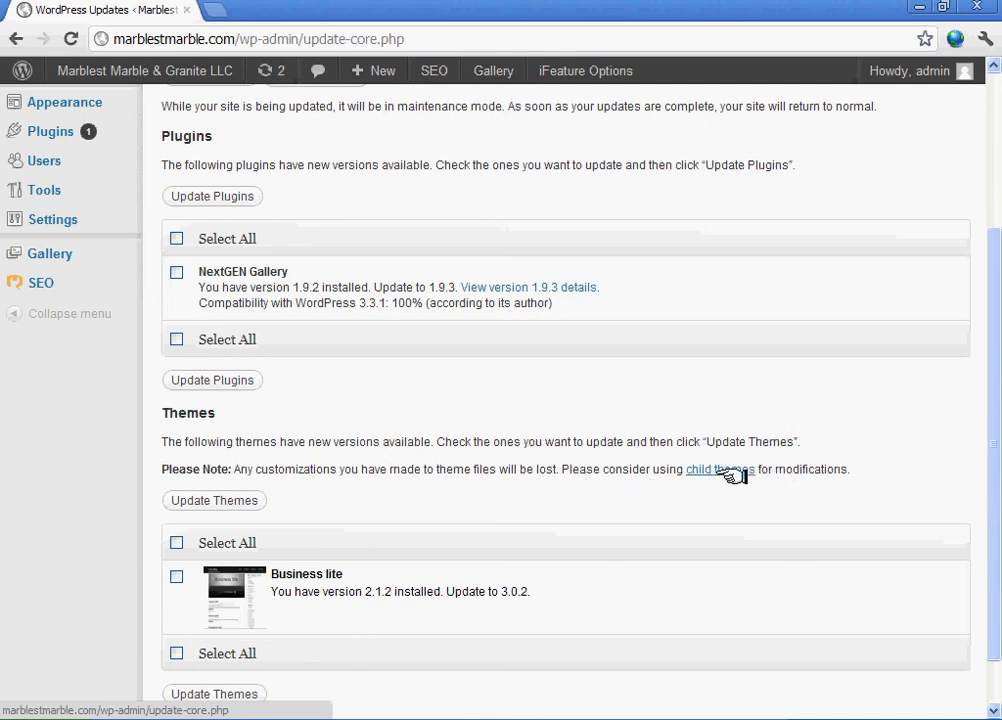
mouse_move(606, 492)
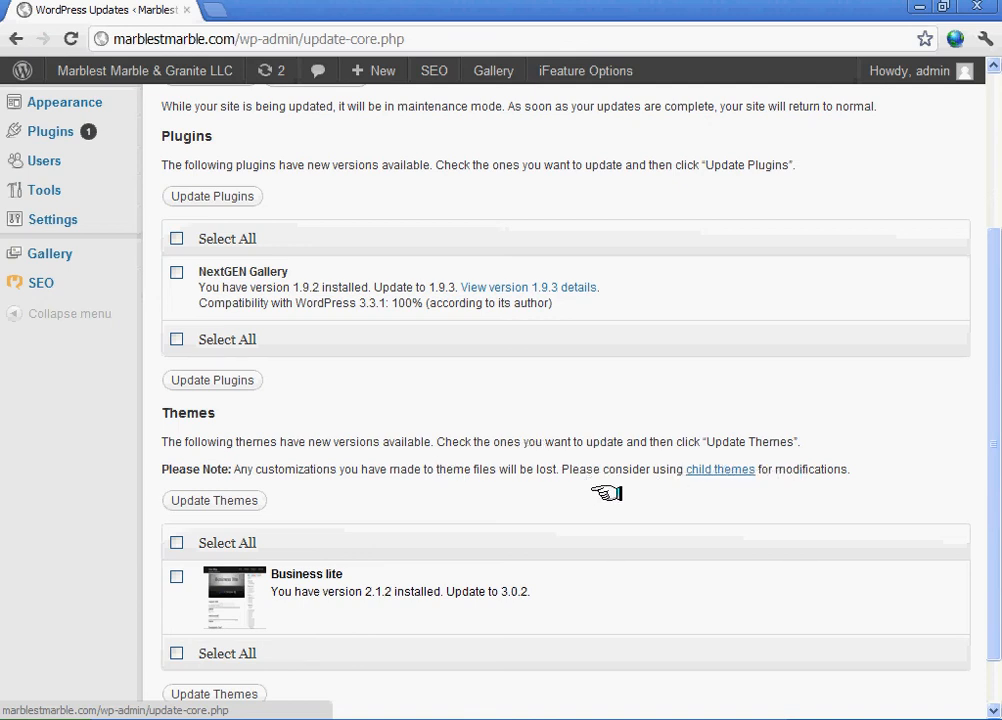
mouse_move(888, 200)
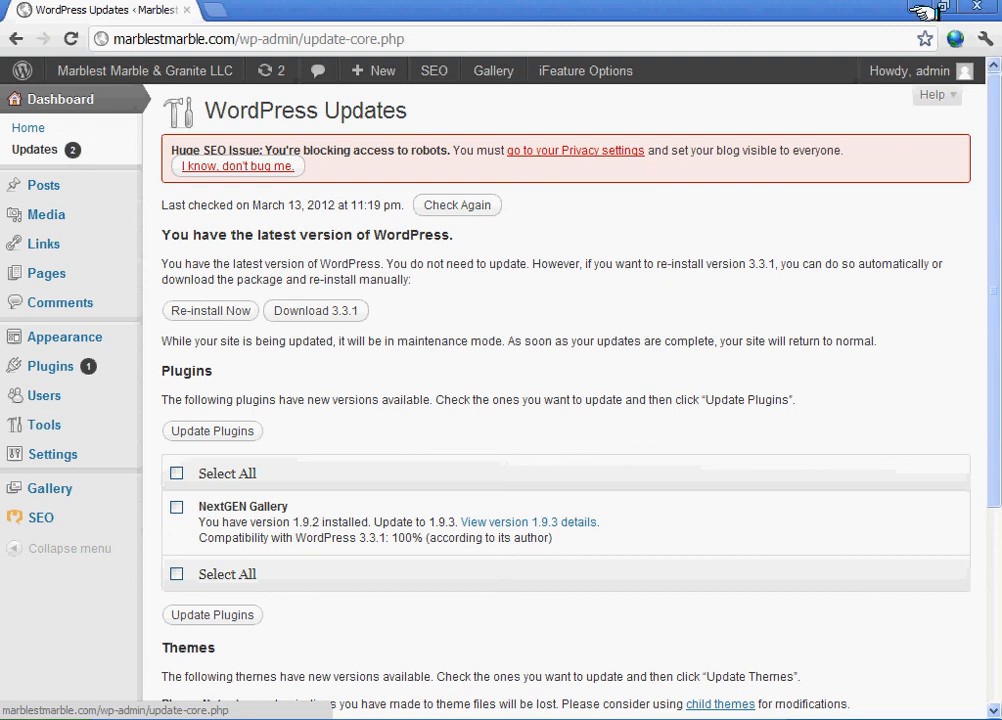
mouse_move(924, 10)
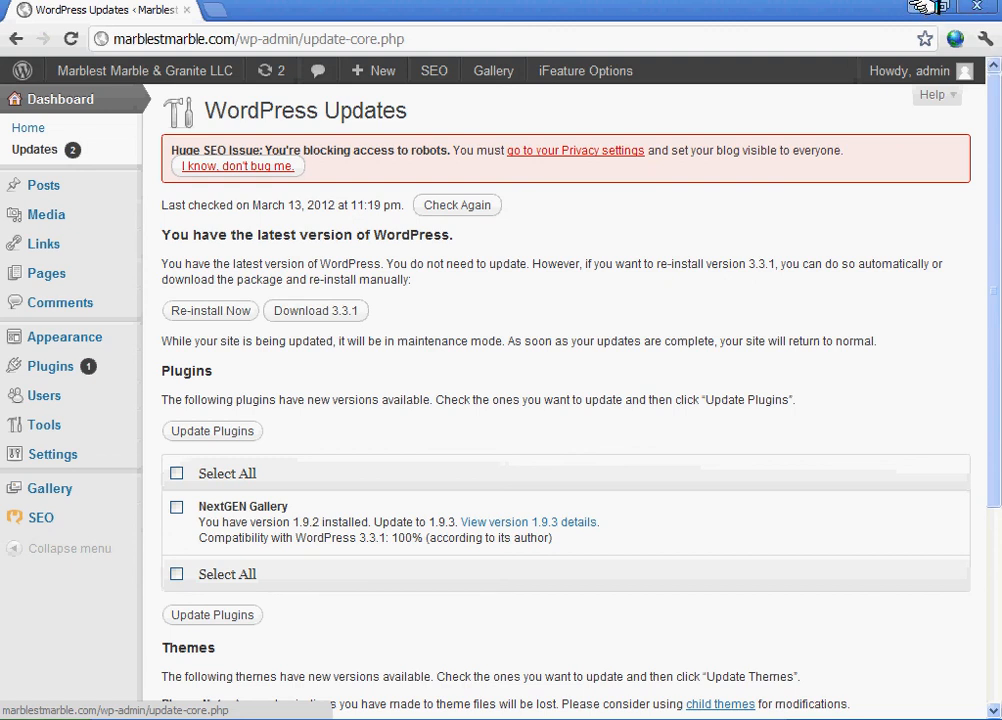